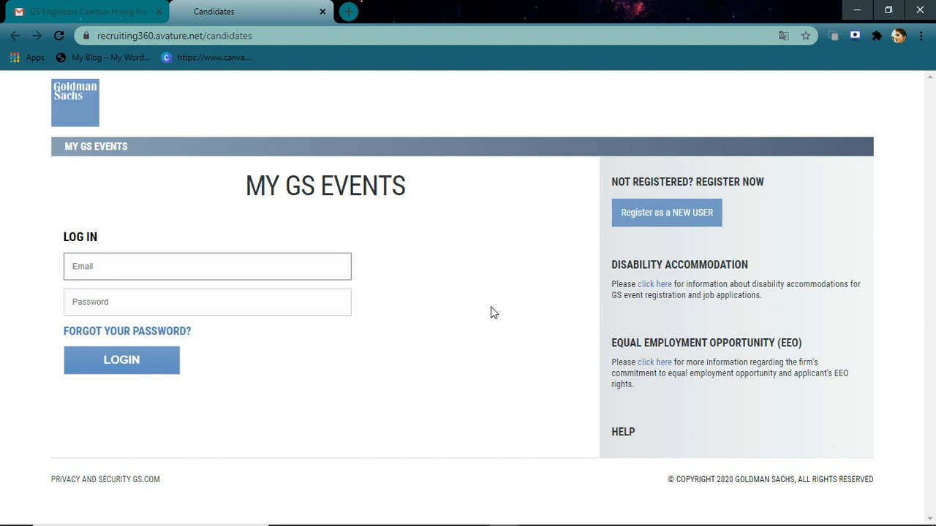
# - Leave the login email field and begin registering as a new user on My GS Events
pyautogui.click(207, 266)
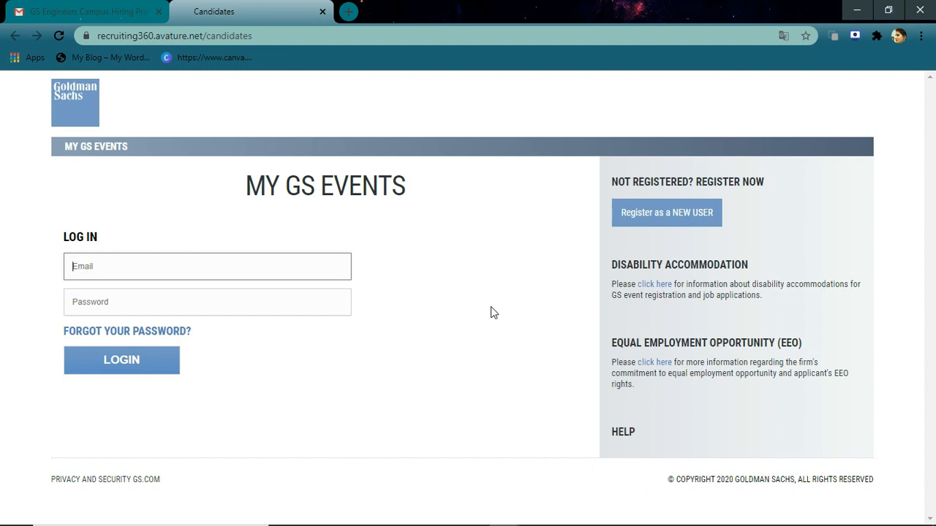
pyautogui.click(207, 266)
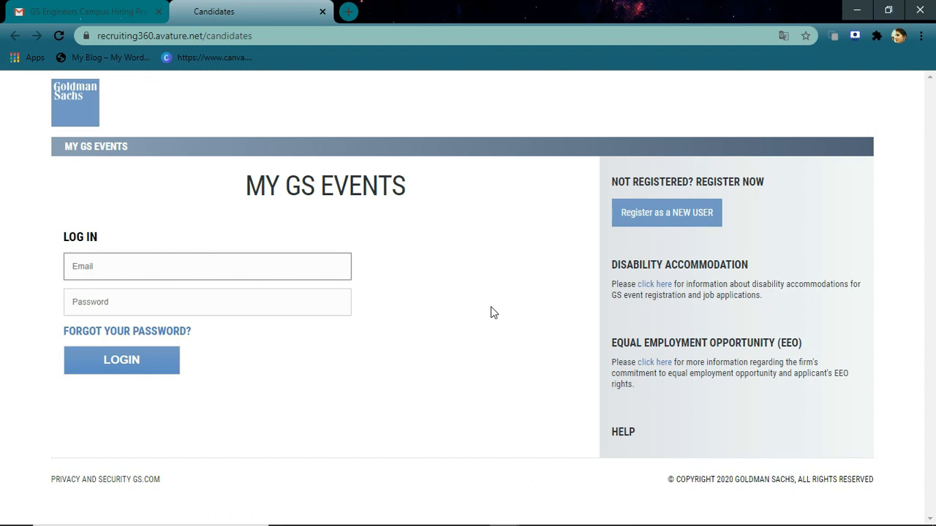
pyautogui.click(207, 267)
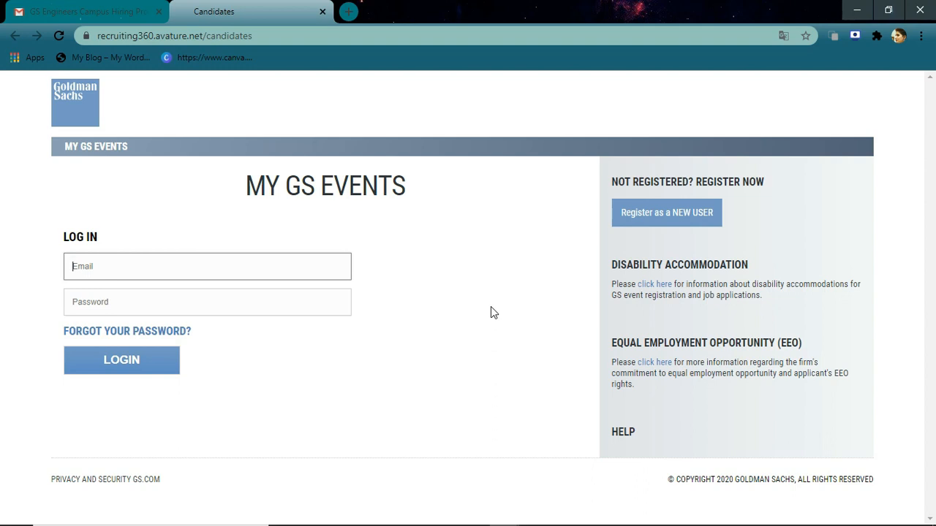
pyautogui.click(666, 212)
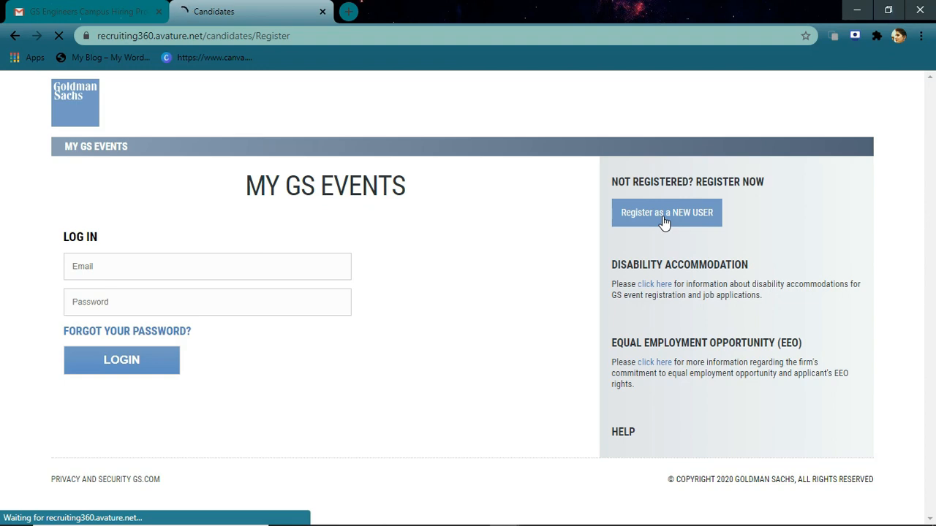
pyautogui.click(666, 212)
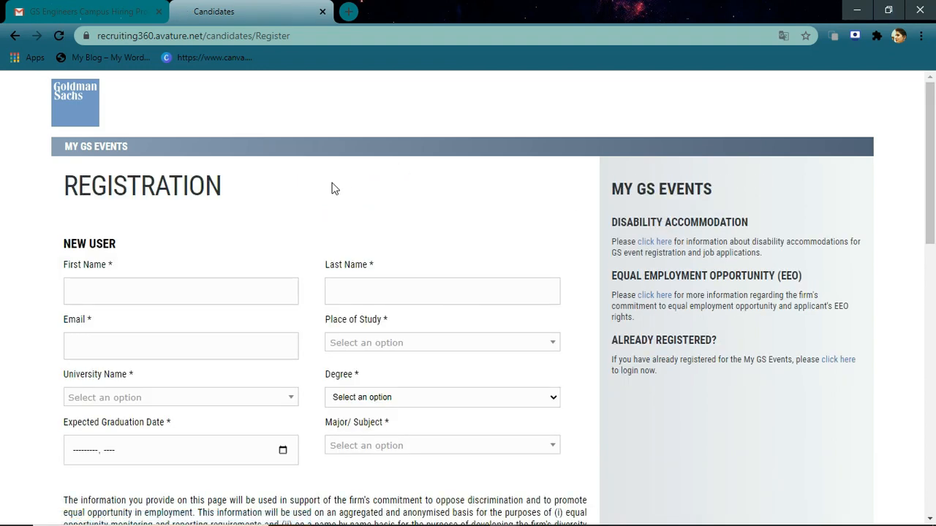
# - Acknowledge the privacy notice on the registration form and submit it
pyautogui.scroll(-3)
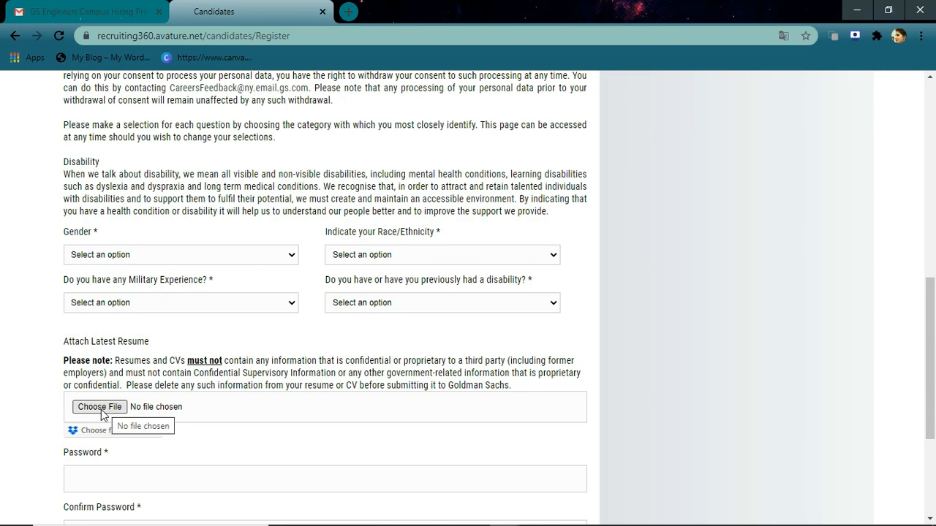
pyautogui.moveTo(186, 430)
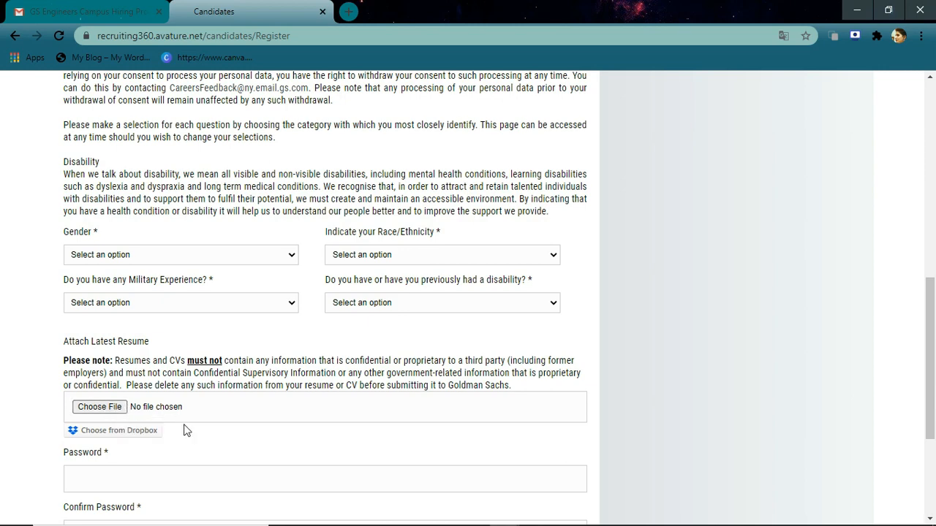
pyautogui.scroll(-3)
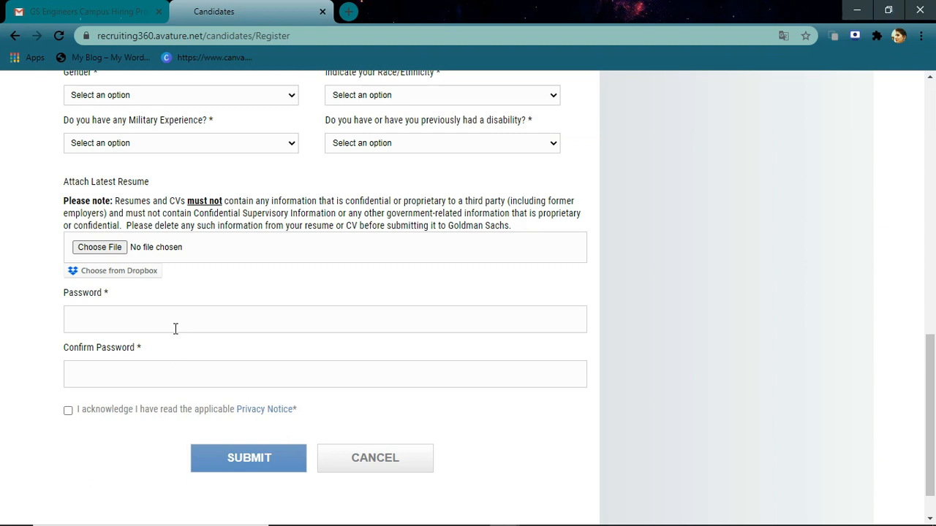
pyautogui.click(67, 409)
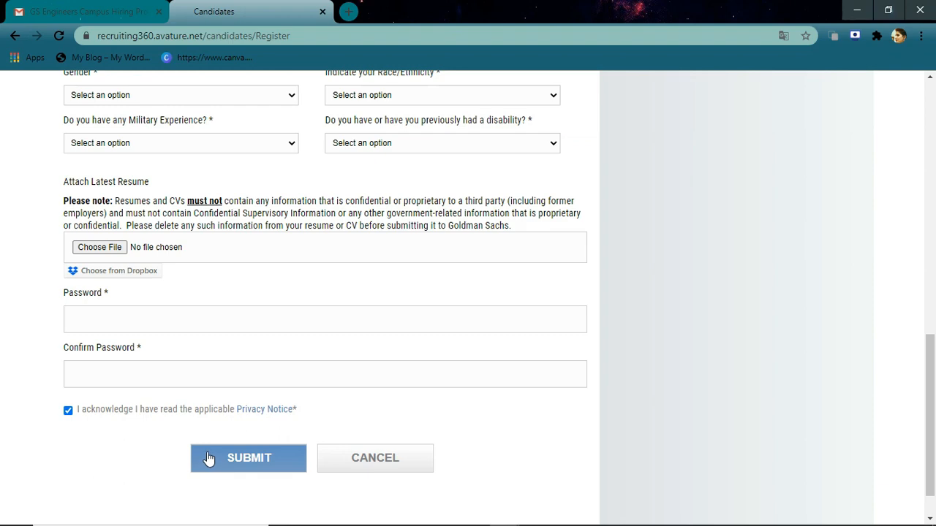
pyautogui.click(68, 409)
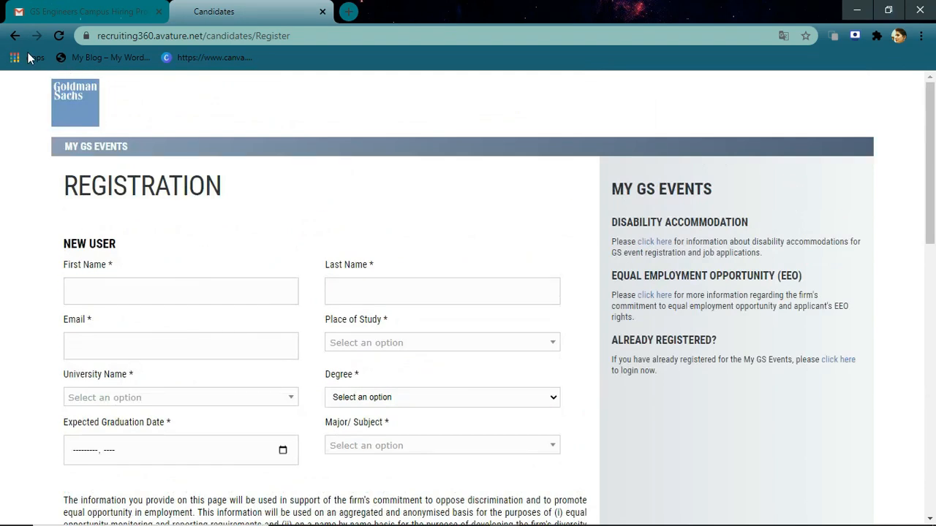
# - Return to the login page and sign in with the account email and password
pyautogui.click(16, 35)
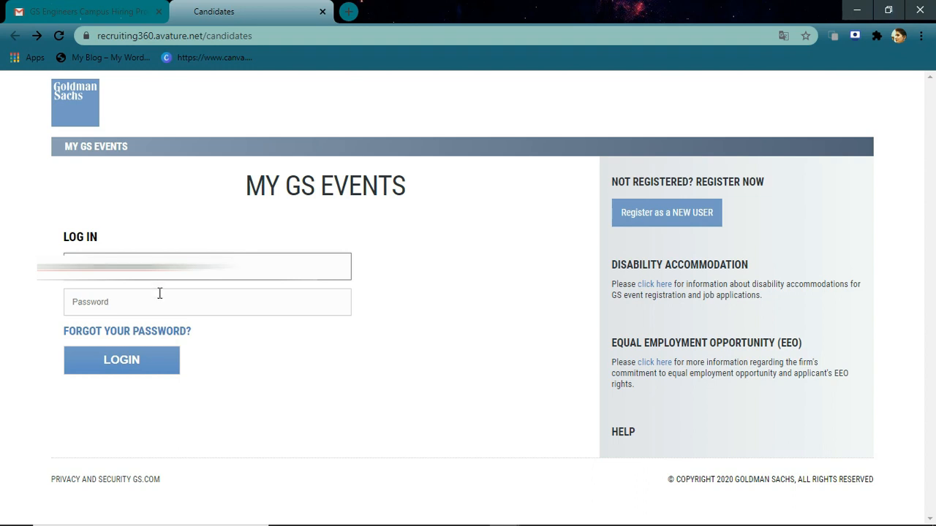
pyautogui.click(207, 301)
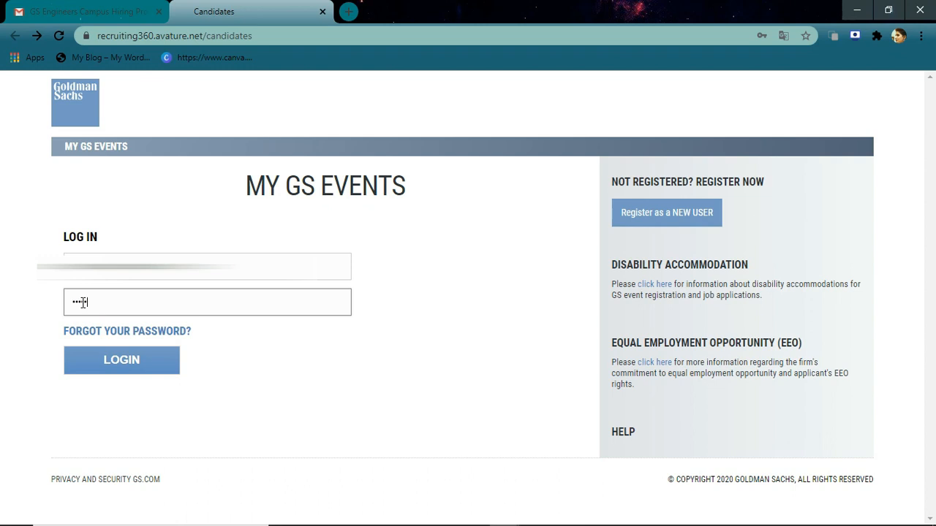
pyautogui.write('•••••')
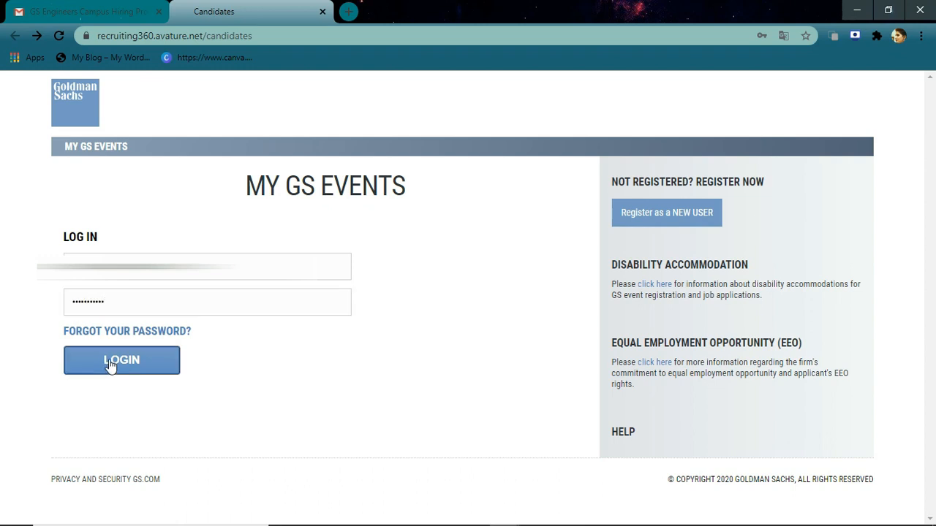
pyautogui.click(121, 360)
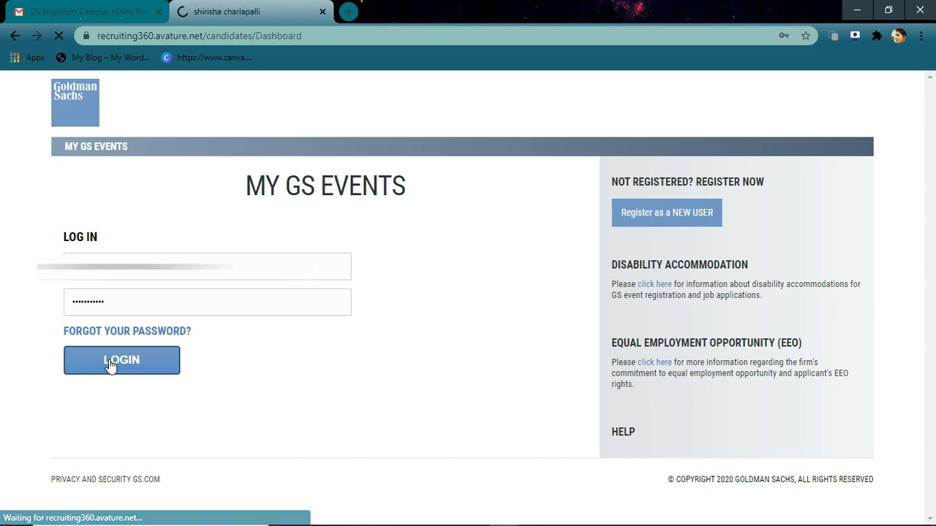
# - From the dashboard's Register for Events list, choose Engineers Campus Hiring Program 2020
pyautogui.click(121, 360)
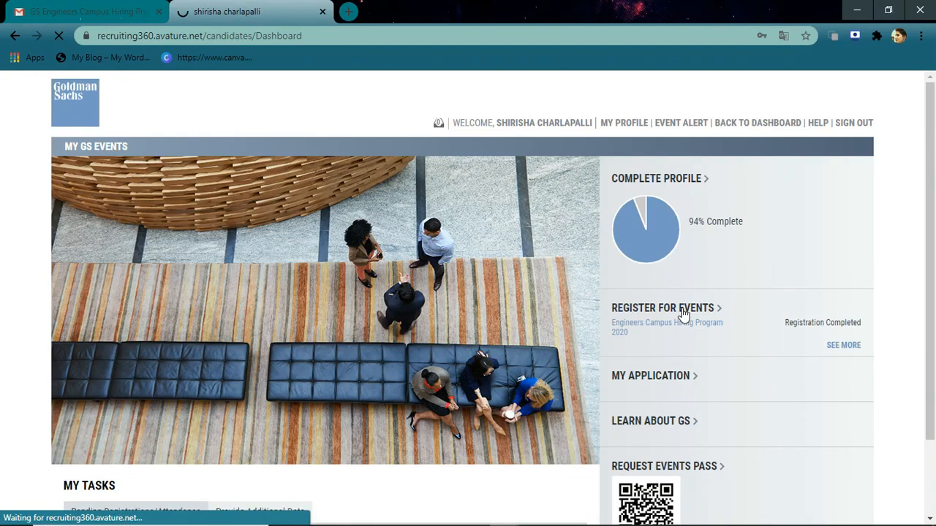
pyautogui.click(662, 307)
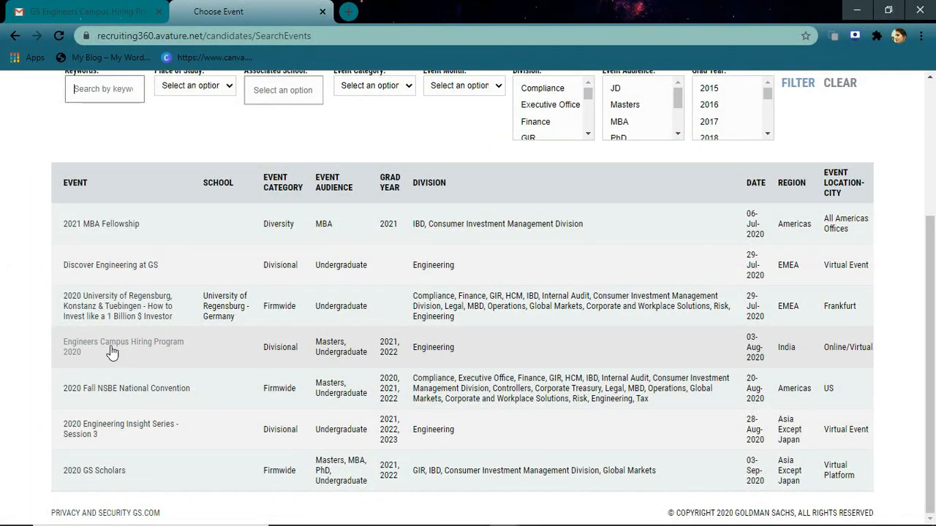
pyautogui.click(122, 346)
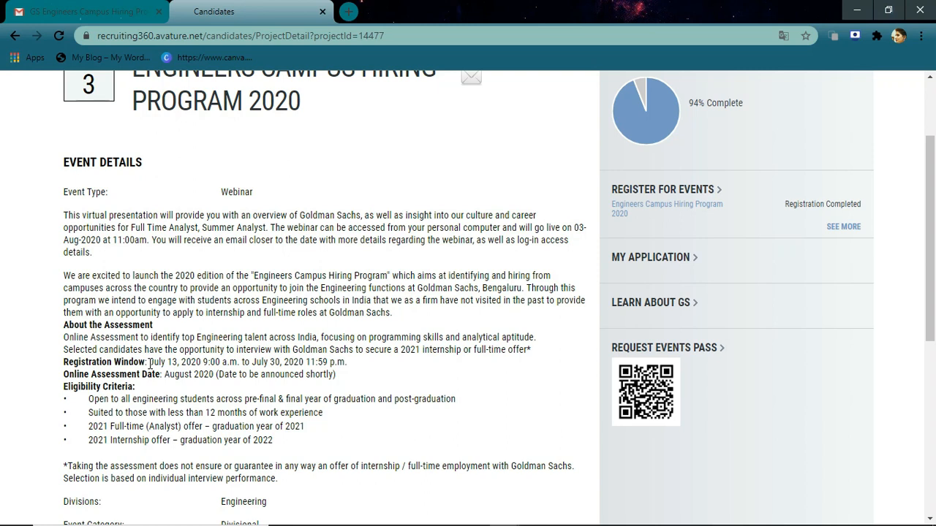
pyautogui.moveTo(105, 397)
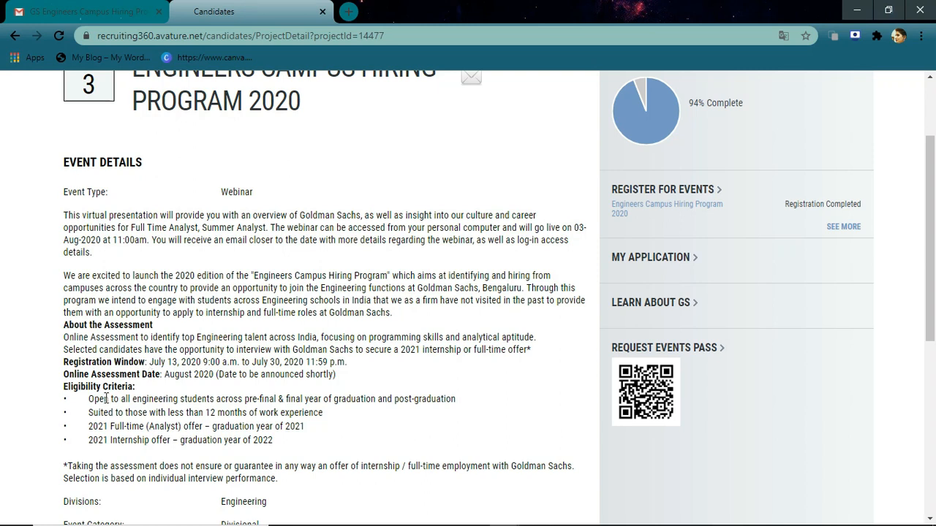
pyautogui.moveTo(85, 404)
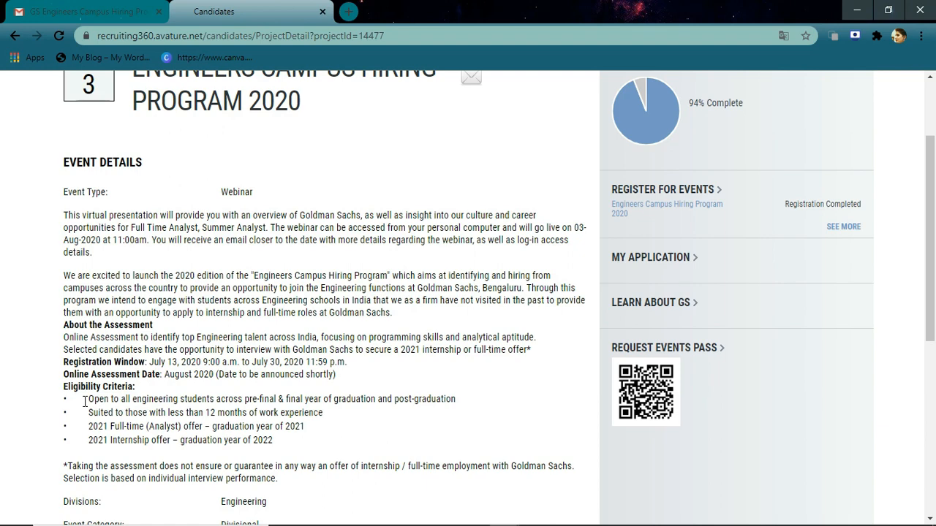
# - Set Grade/Mark/GPA to 7.6 and attach Resume updated-july1.pdf as the resume
pyautogui.scroll(-3)
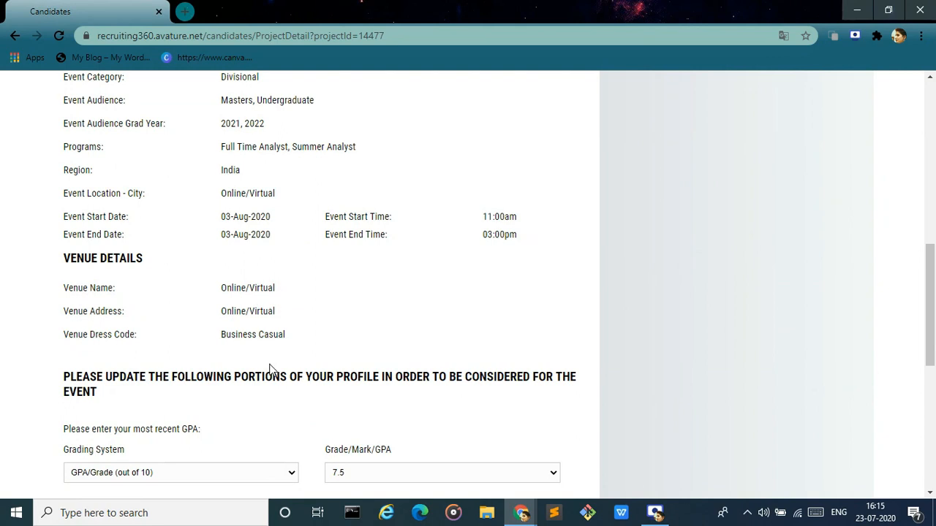
pyautogui.click(441, 472)
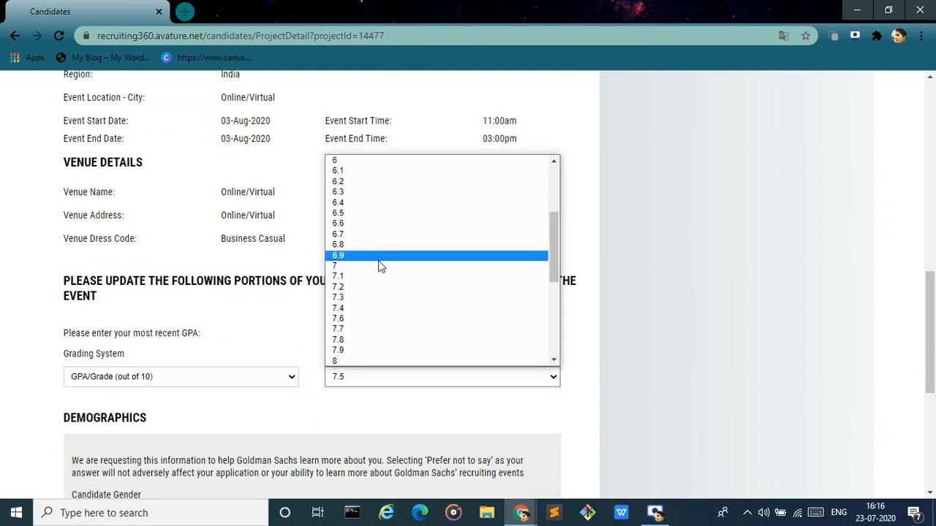
pyautogui.click(338, 319)
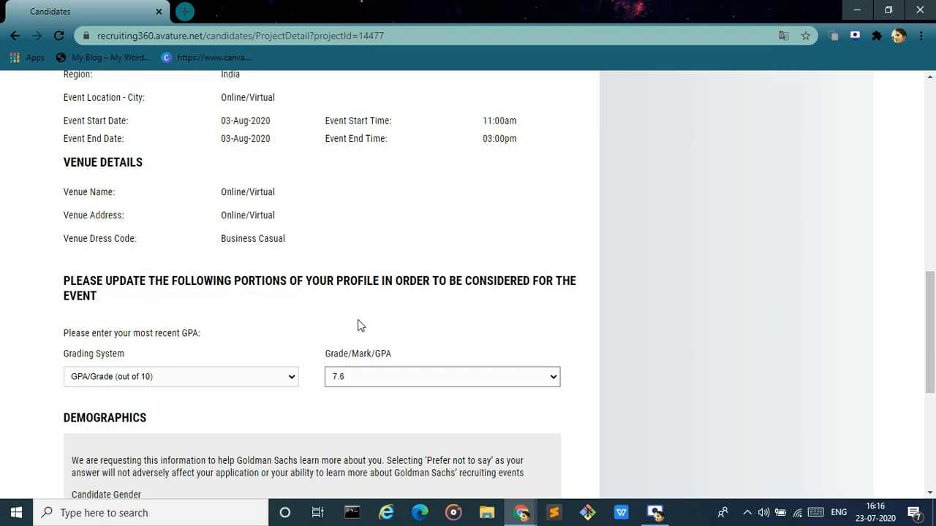
pyautogui.scroll(-3)
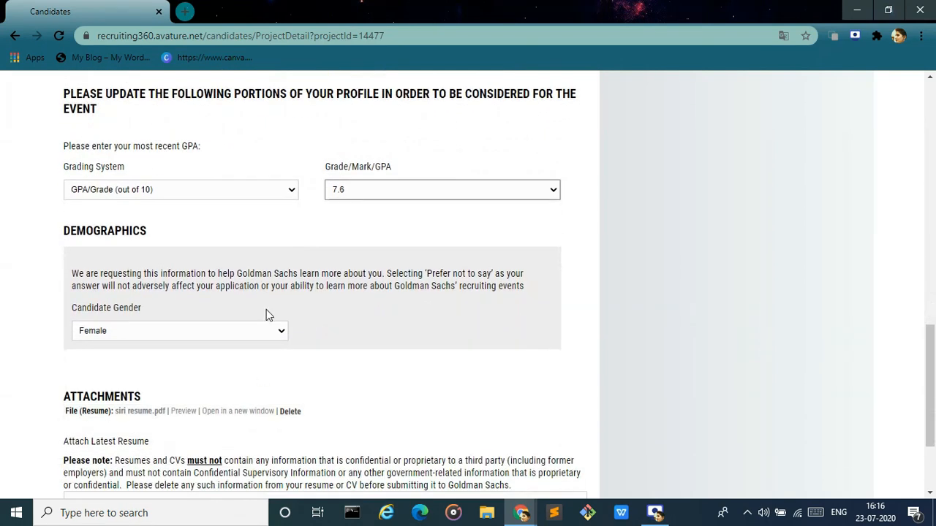
pyautogui.moveTo(285, 398)
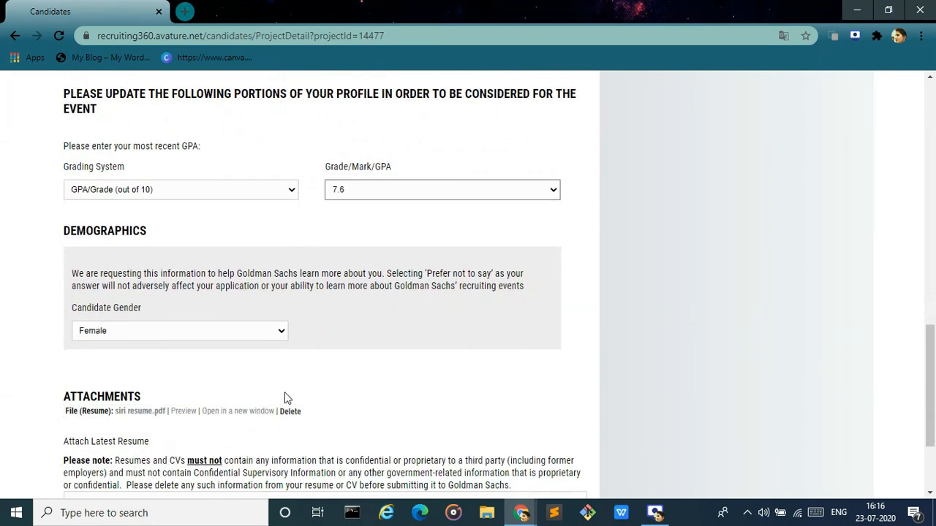
pyautogui.scroll(-3)
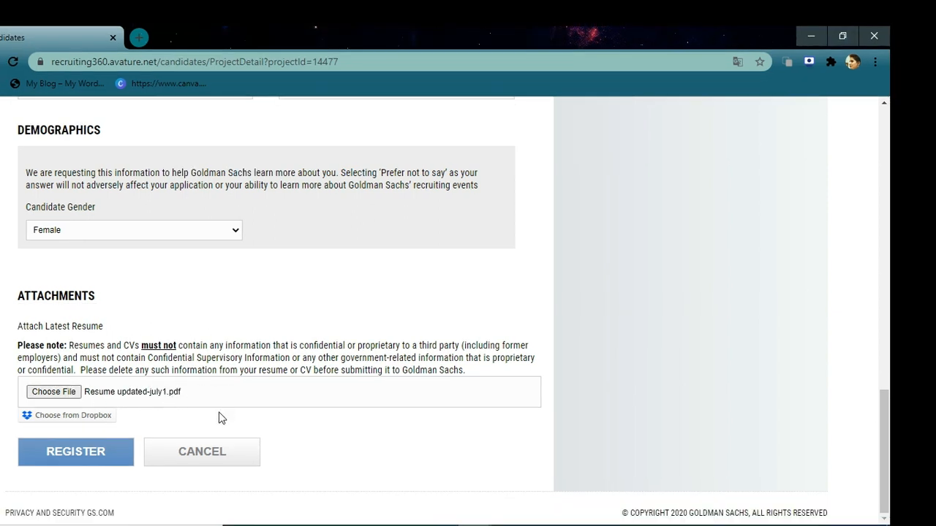
pyautogui.click(76, 450)
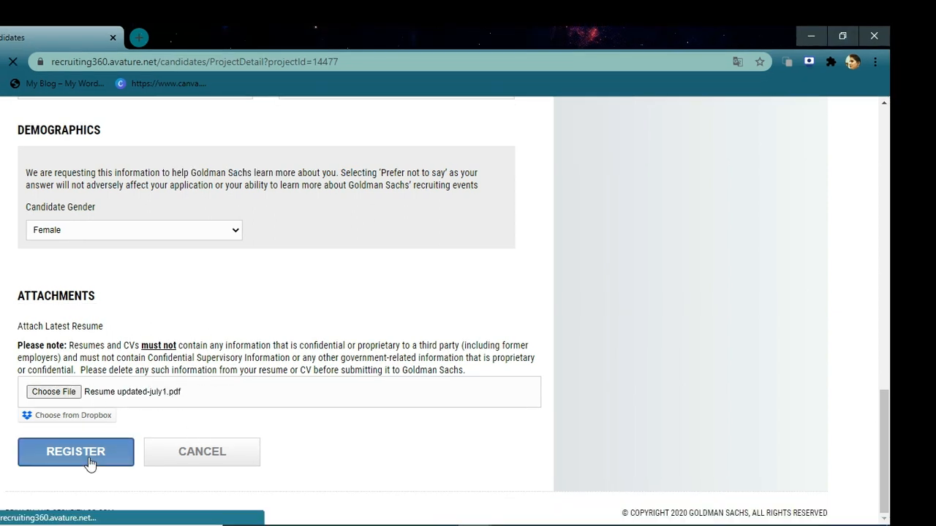
# - Answer No to work experience, attach the college photo ID, and submit the event registration
pyautogui.click(76, 451)
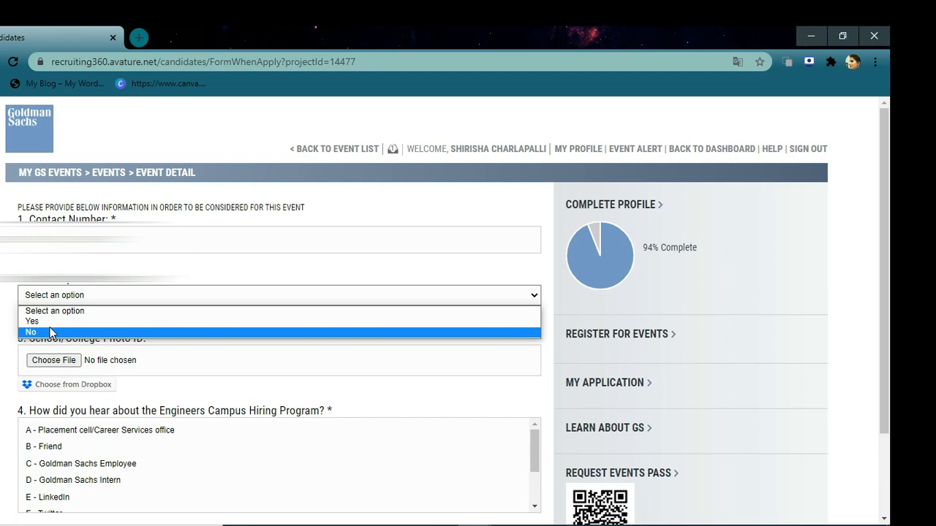
pyautogui.click(31, 332)
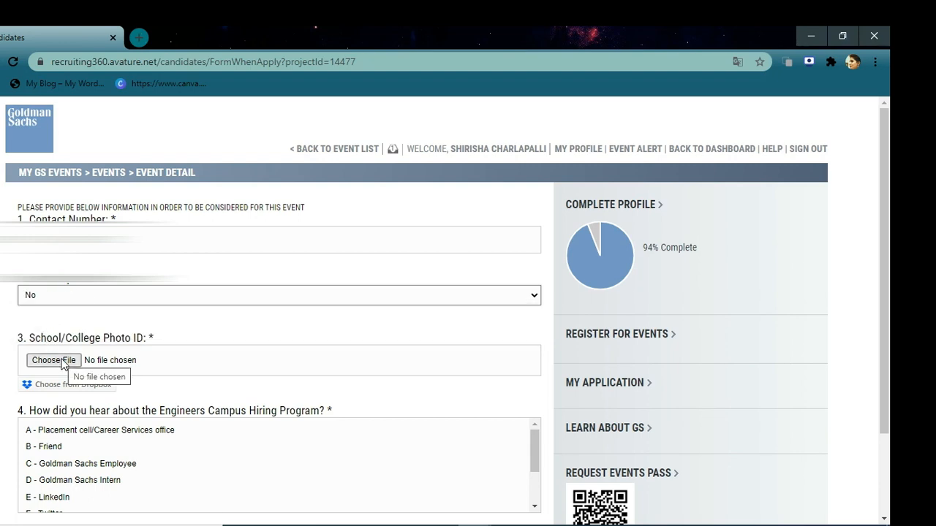
pyautogui.click(121, 392)
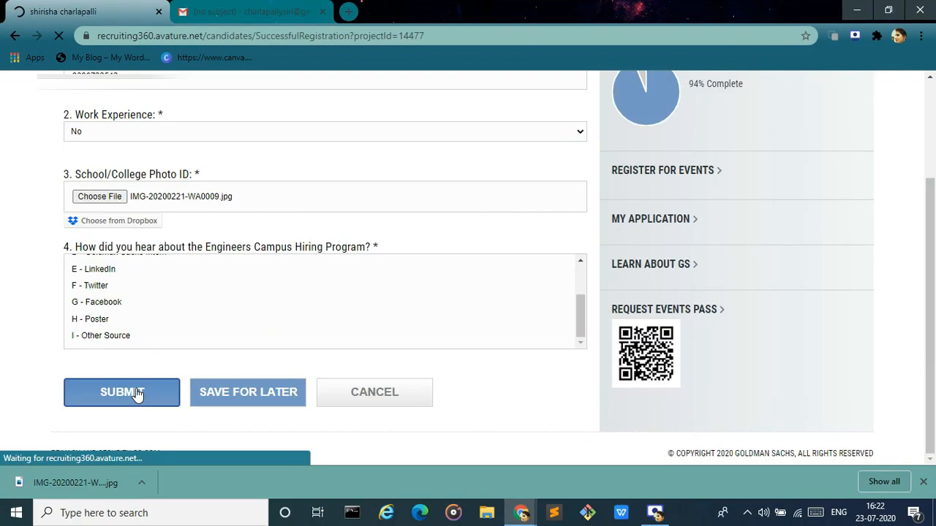
pyautogui.click(121, 392)
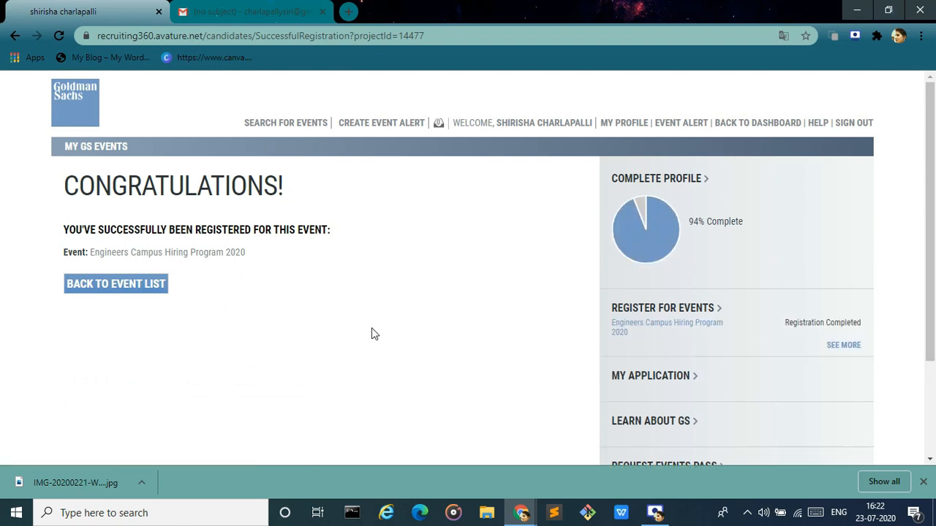
pyautogui.moveTo(194, 250)
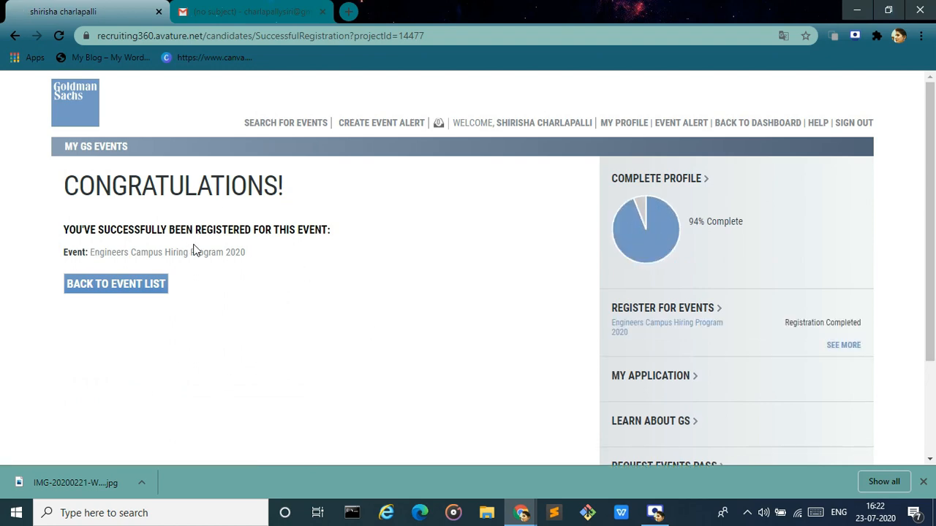
# - Read the GS hiring invitation email in Gmail down to the Start Challenge button
pyautogui.click(249, 12)
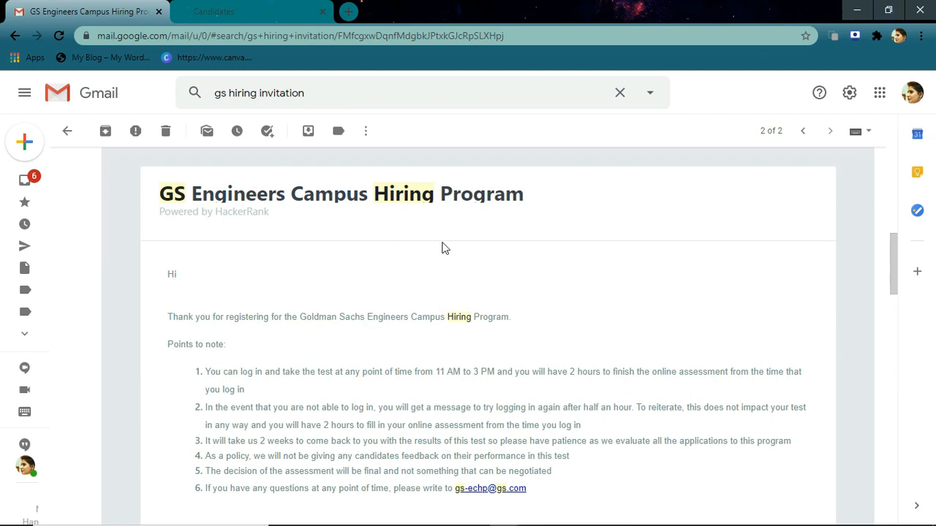
pyautogui.moveTo(555, 243)
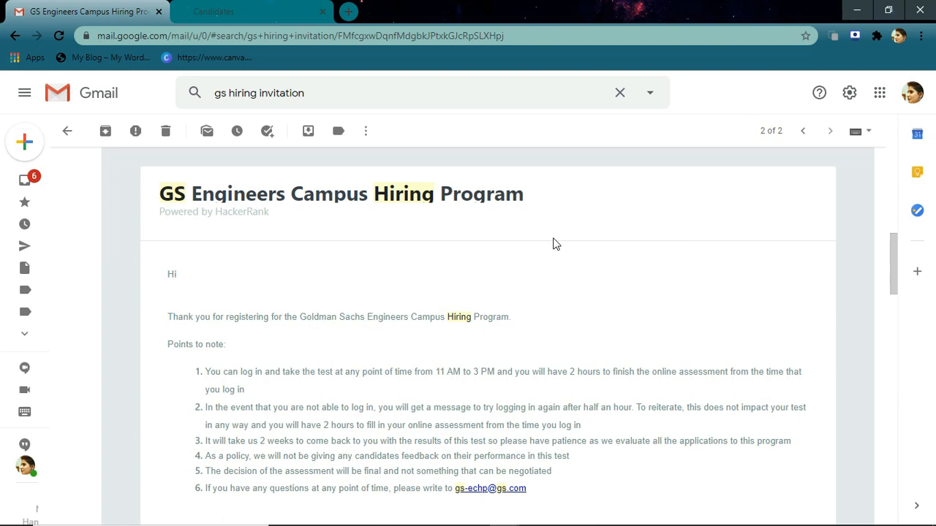
pyautogui.moveTo(324, 389)
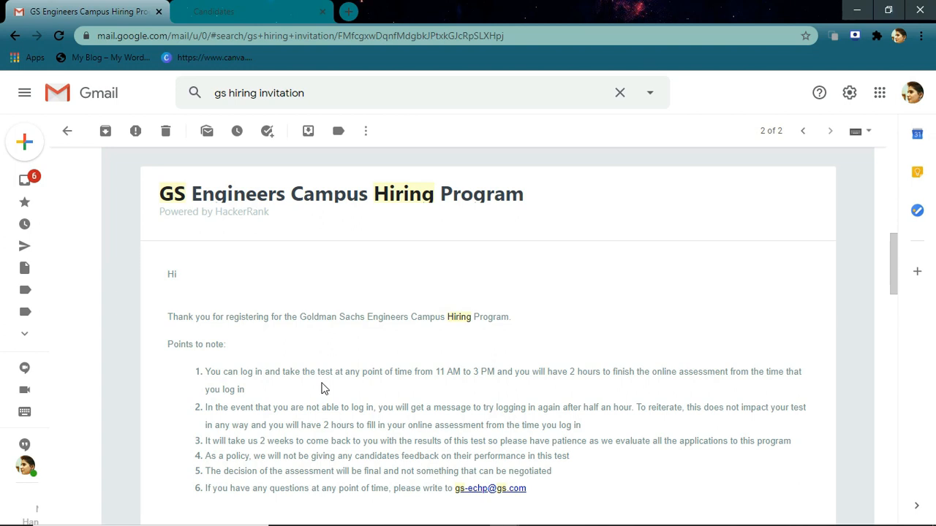
pyautogui.scroll(-3)
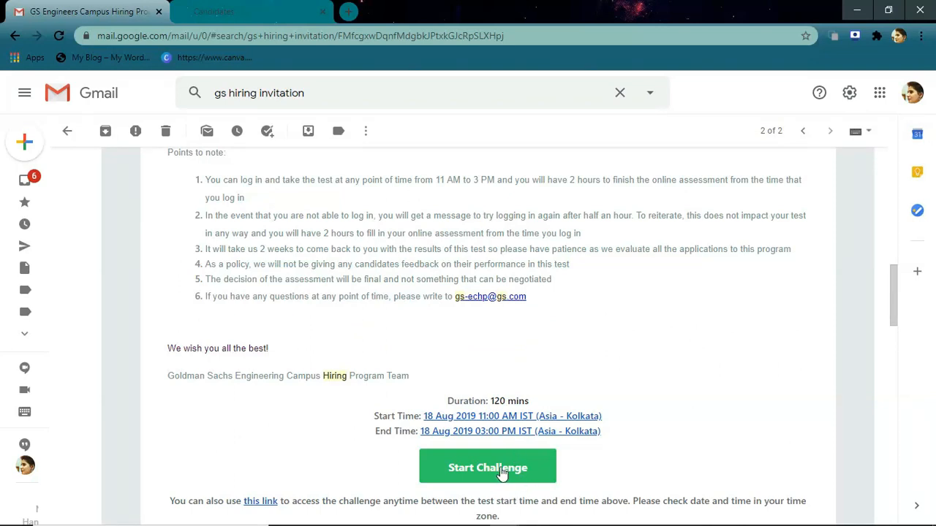
# - Start the challenge from the email, launch the HackerRank sample test and review its instructions to Continue
pyautogui.click(488, 467)
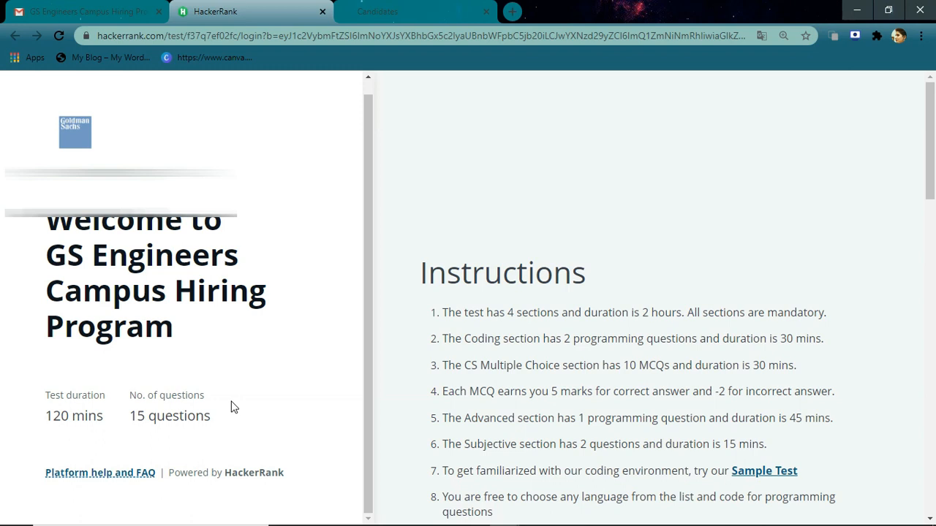
pyautogui.moveTo(621, 286)
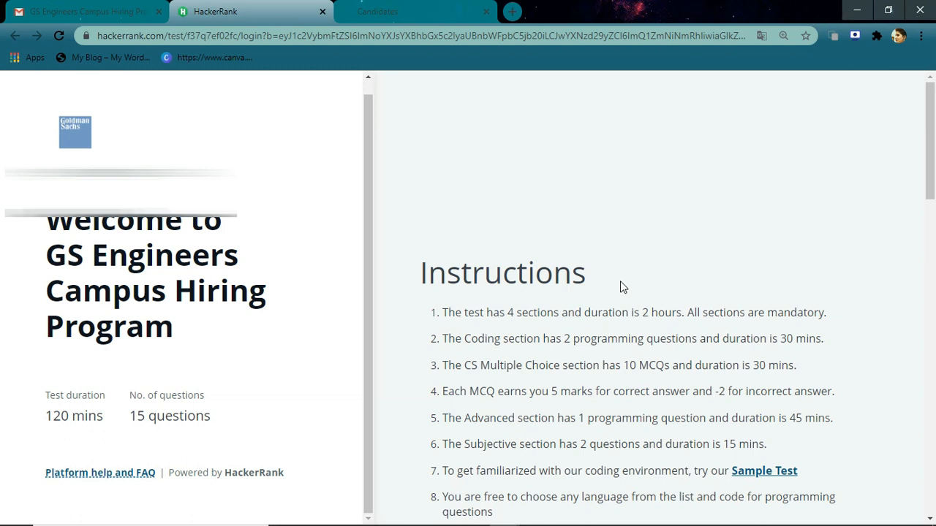
pyautogui.moveTo(783, 451)
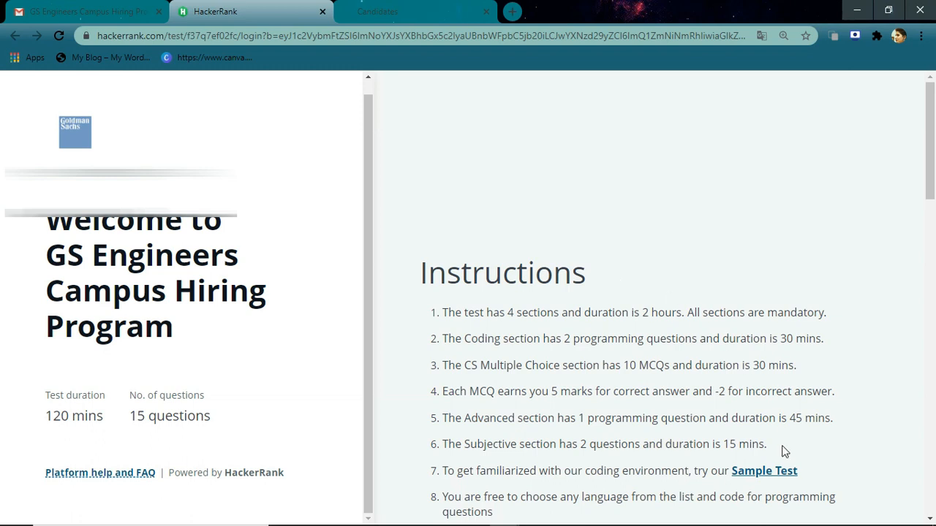
pyautogui.click(763, 470)
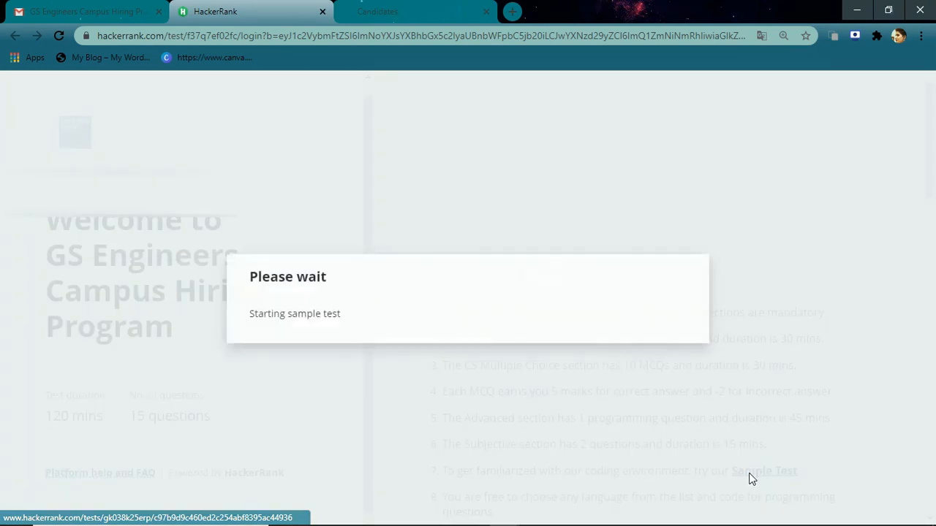
pyautogui.click(763, 471)
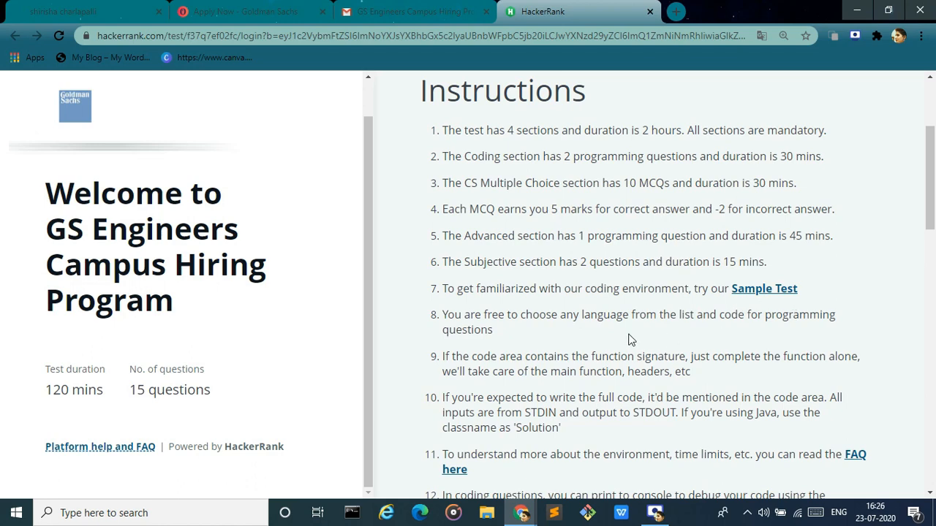
pyautogui.scroll(-3)
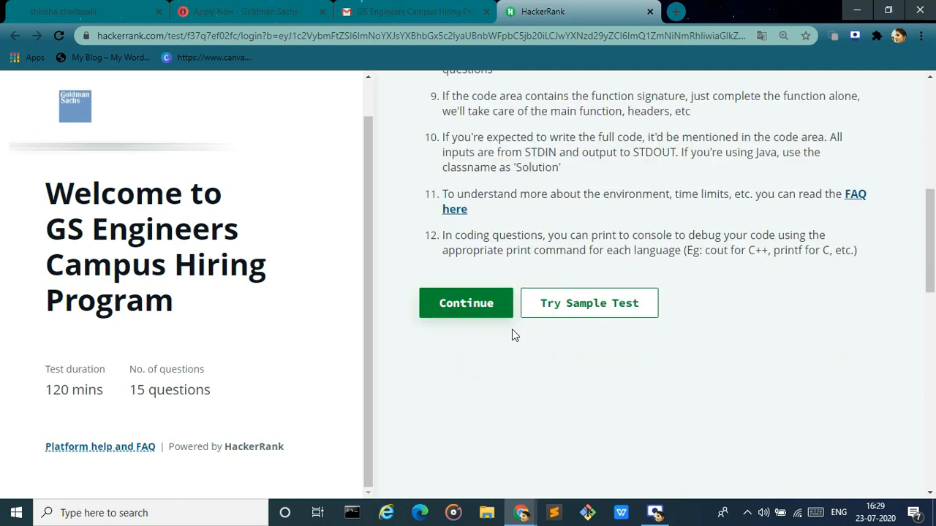